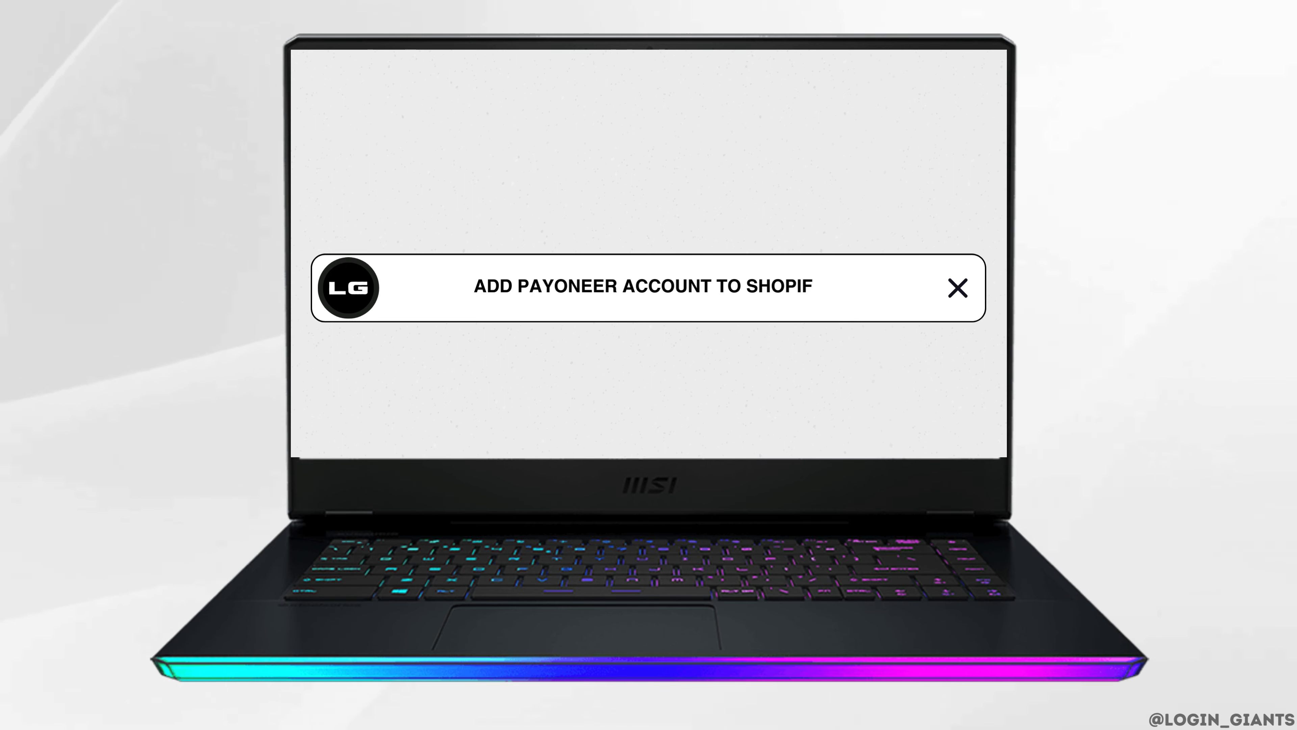
# Go from the Shopify admin home into the store's Settings, landing on store details.
pyautogui.click(957, 287)
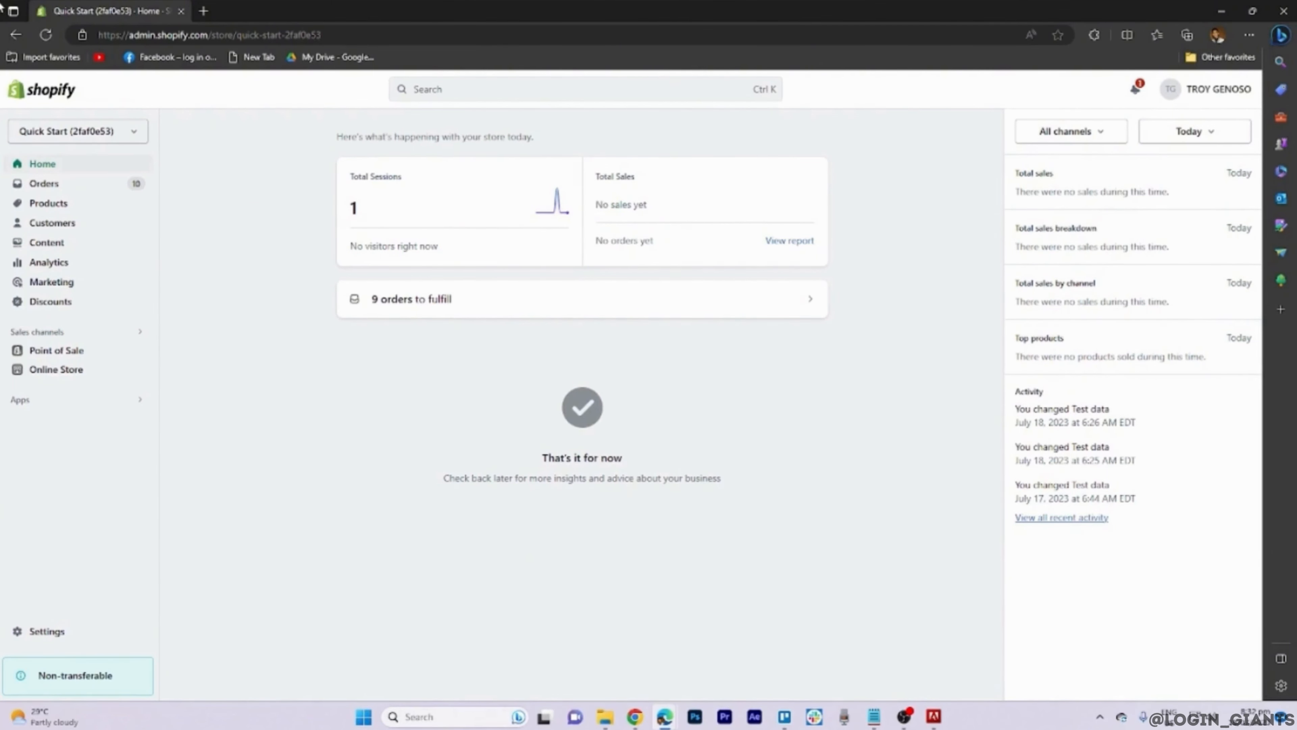
pyautogui.click(45, 631)
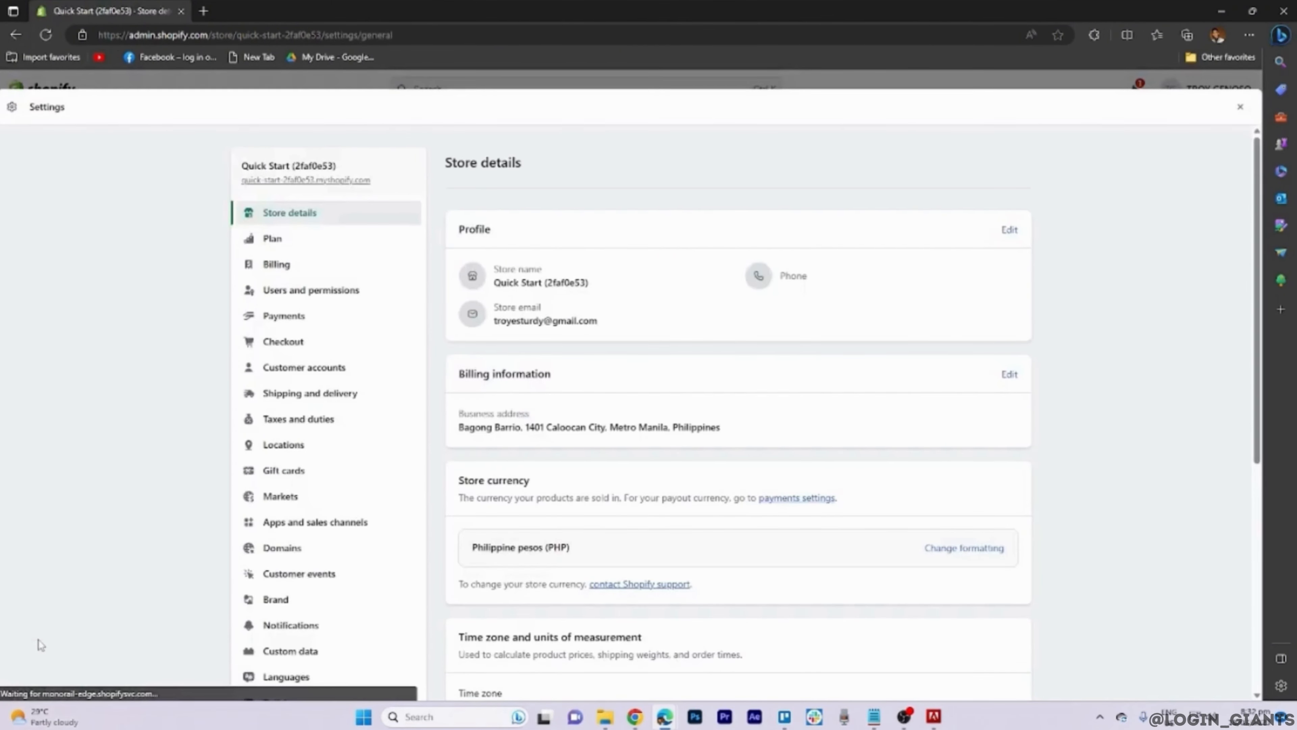
# Show the Payments settings with the Additional payment methods section in view.
pyautogui.click(283, 316)
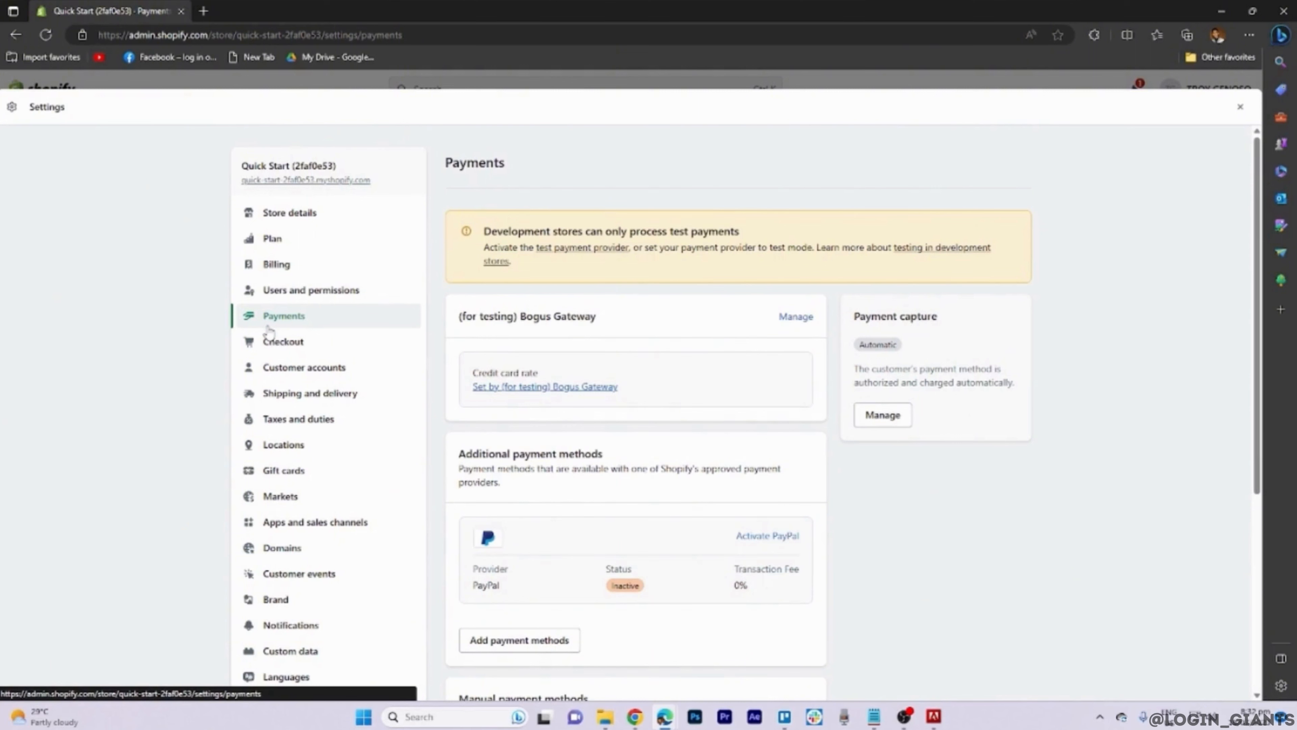
pyautogui.scroll(-3)
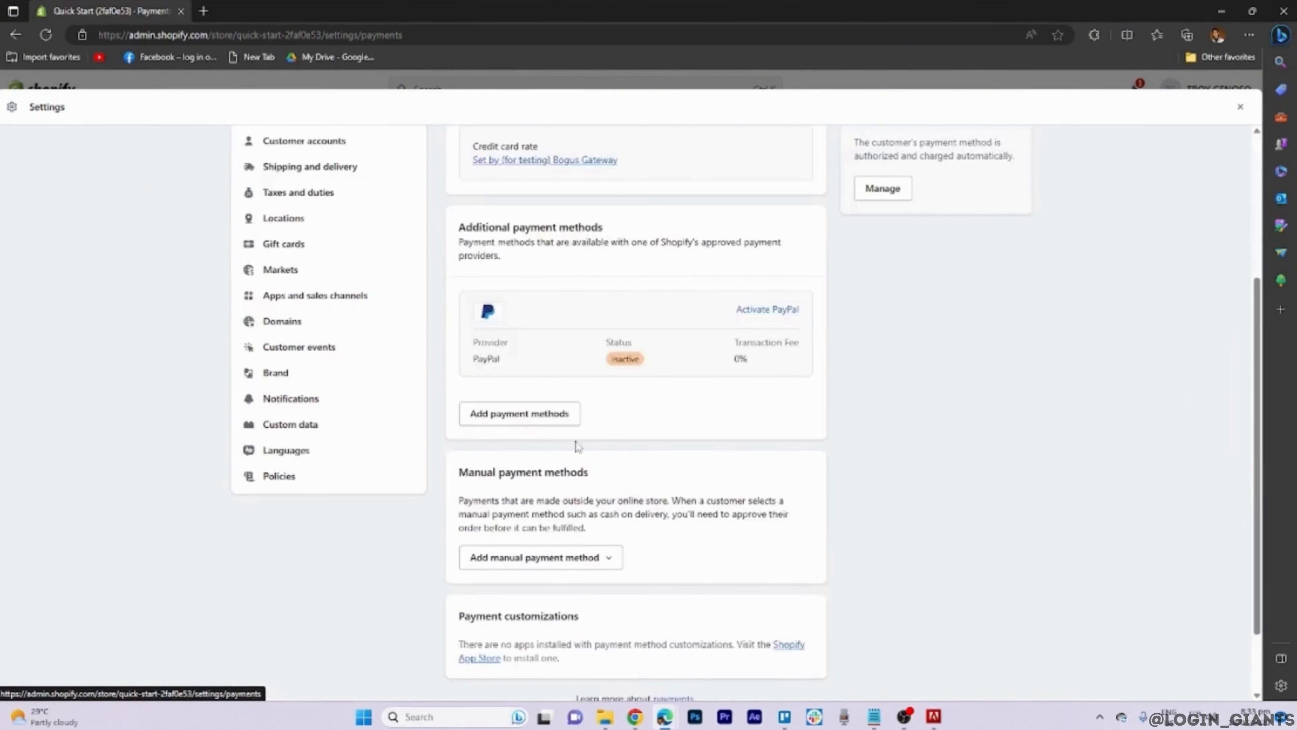